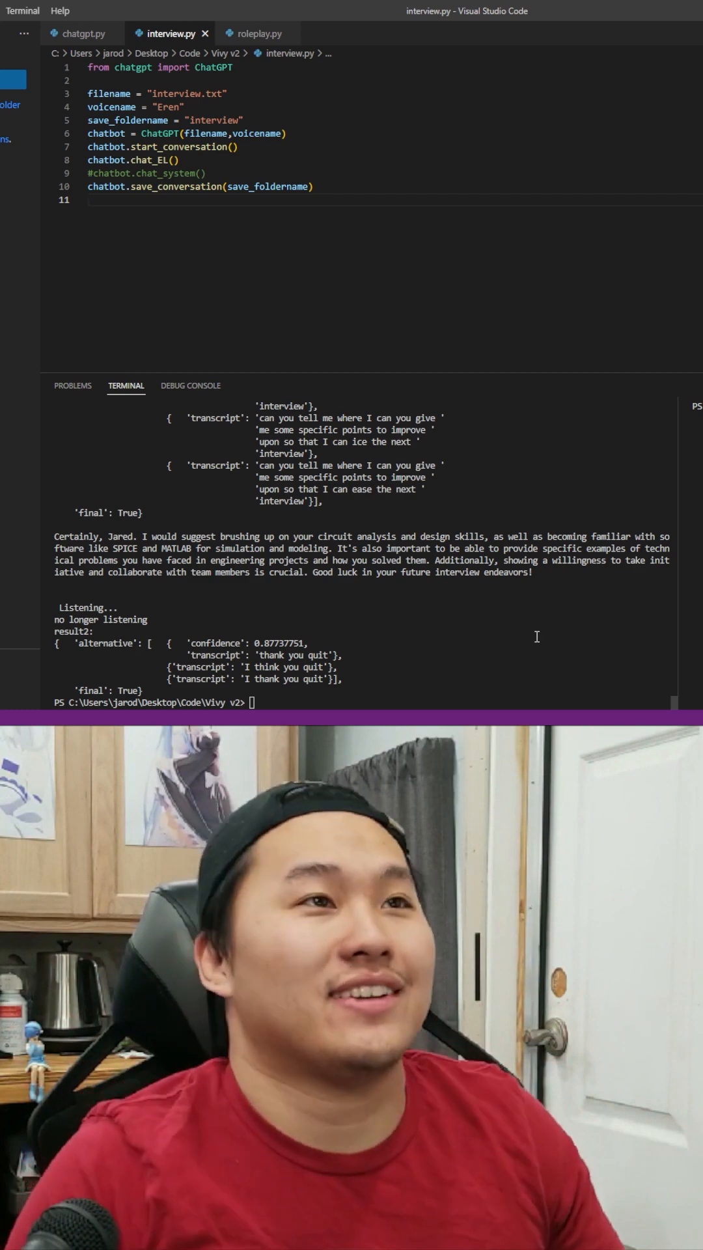
pyautogui.click(80, 34)
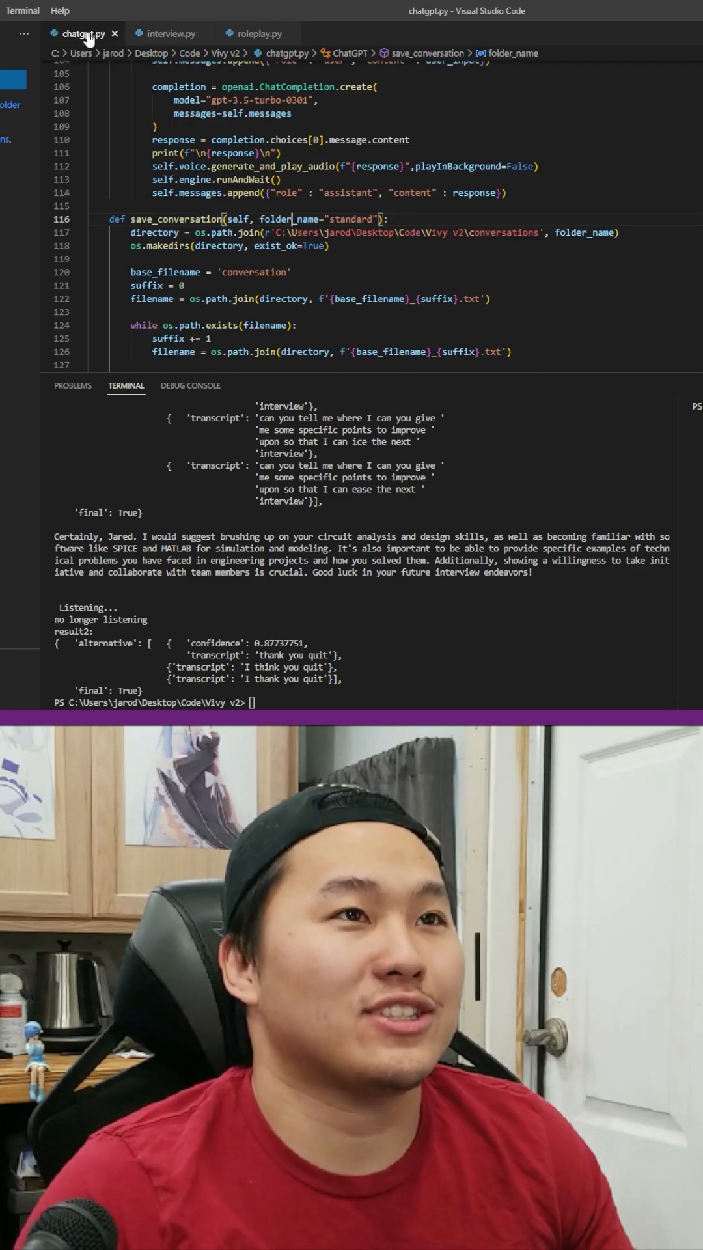
pyautogui.scroll(-3)
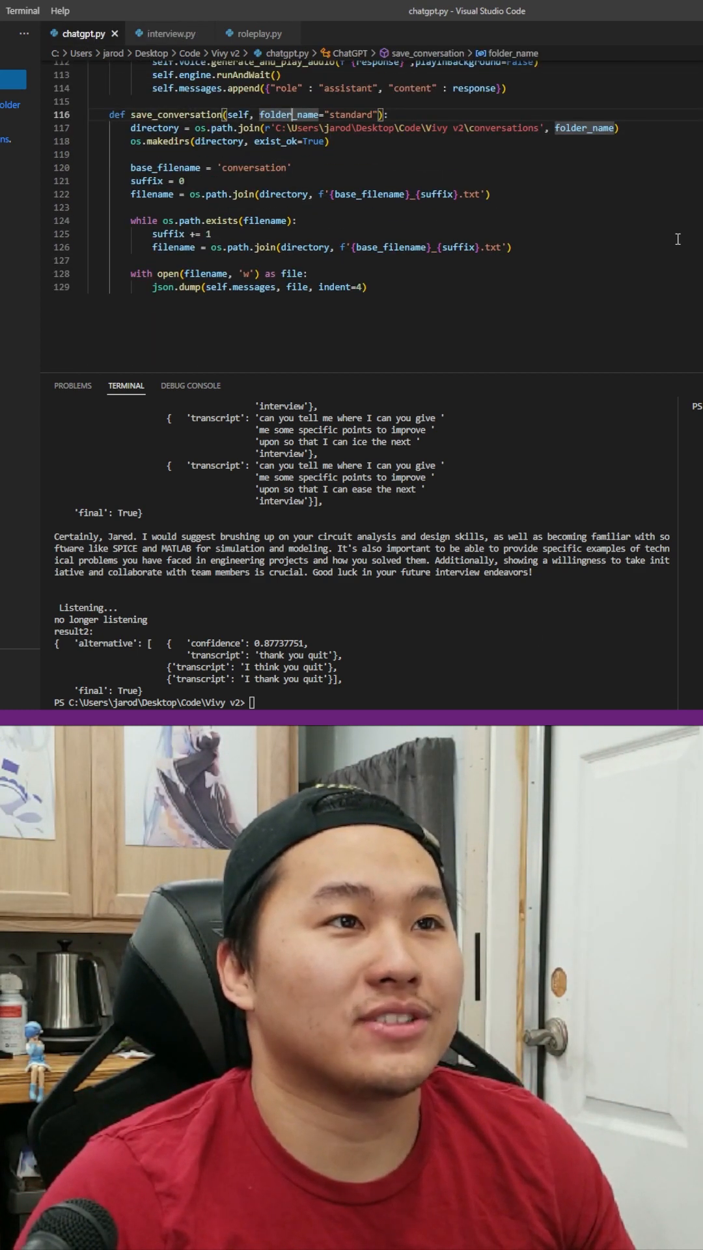
pyautogui.scroll(3)
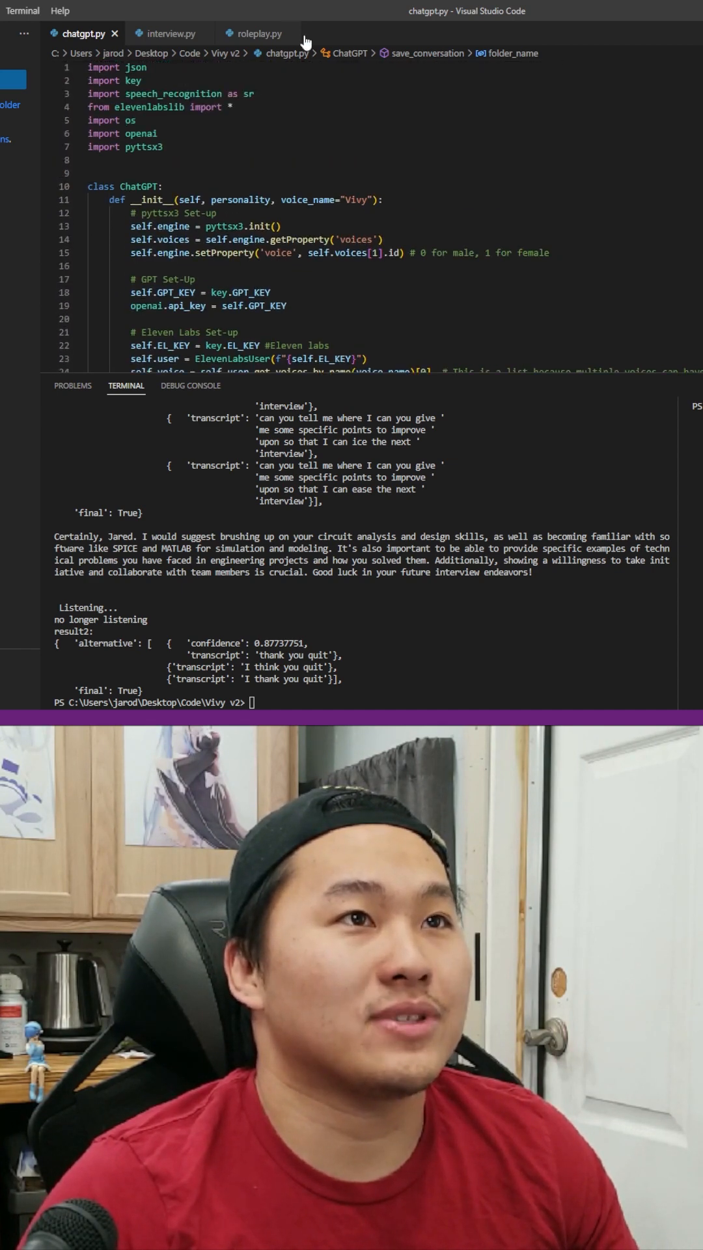
pyautogui.click(171, 34)
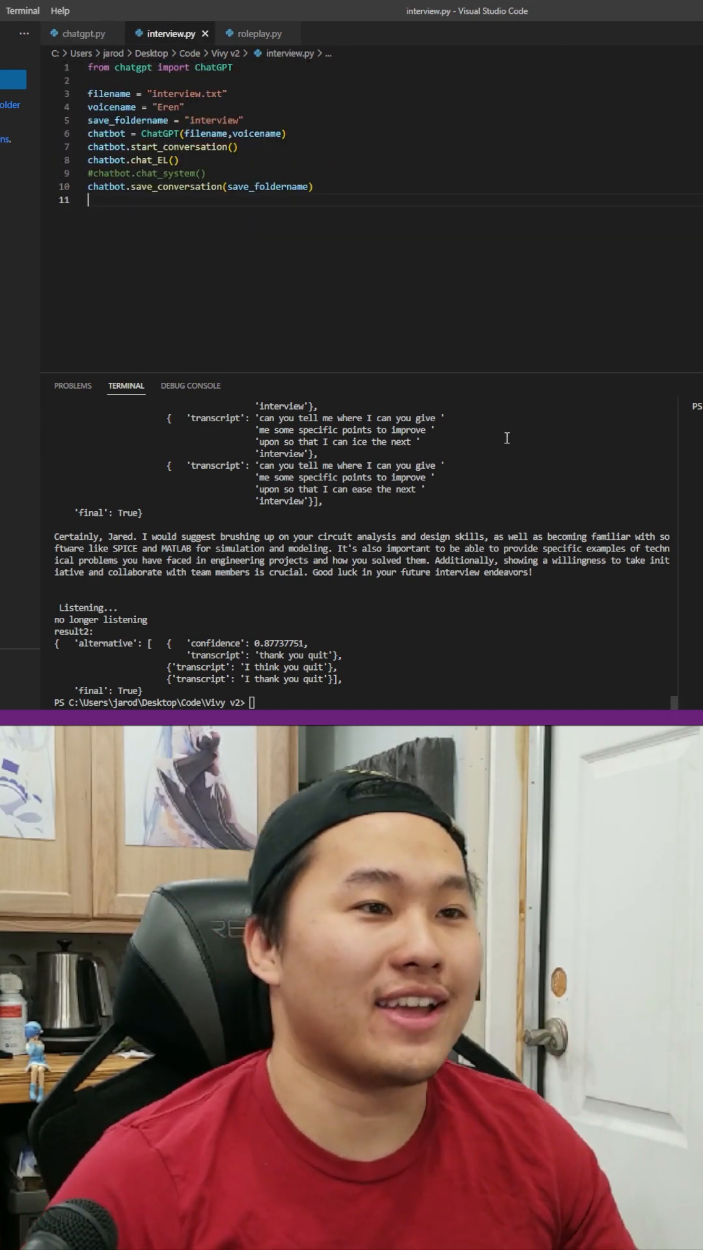